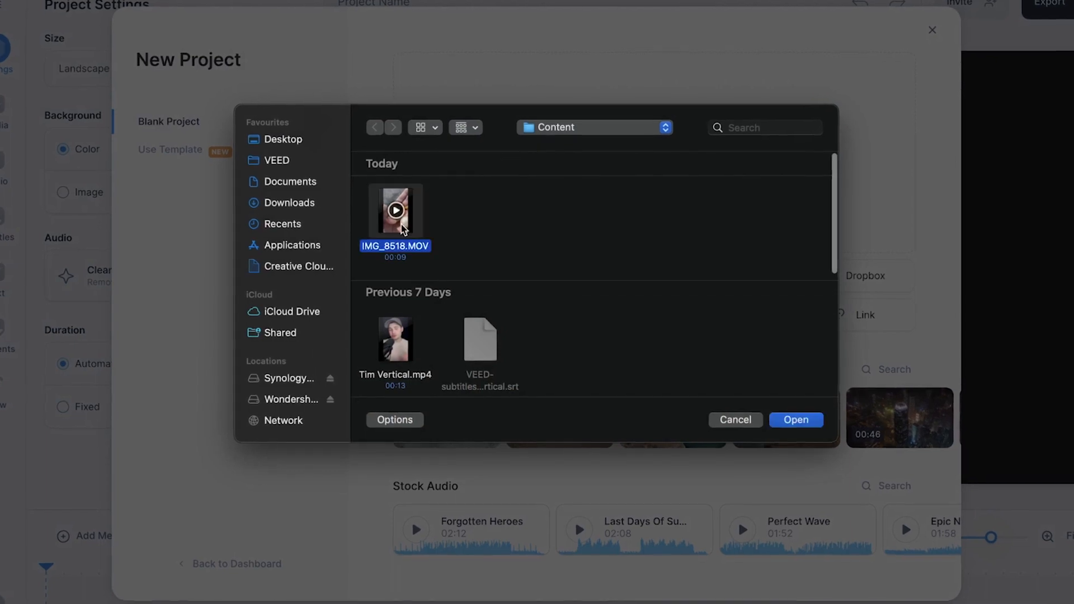
Start the new project from the IMG_8518.MOV seashell clip
{"action": "left_click", "coordinate": [735, 419]}
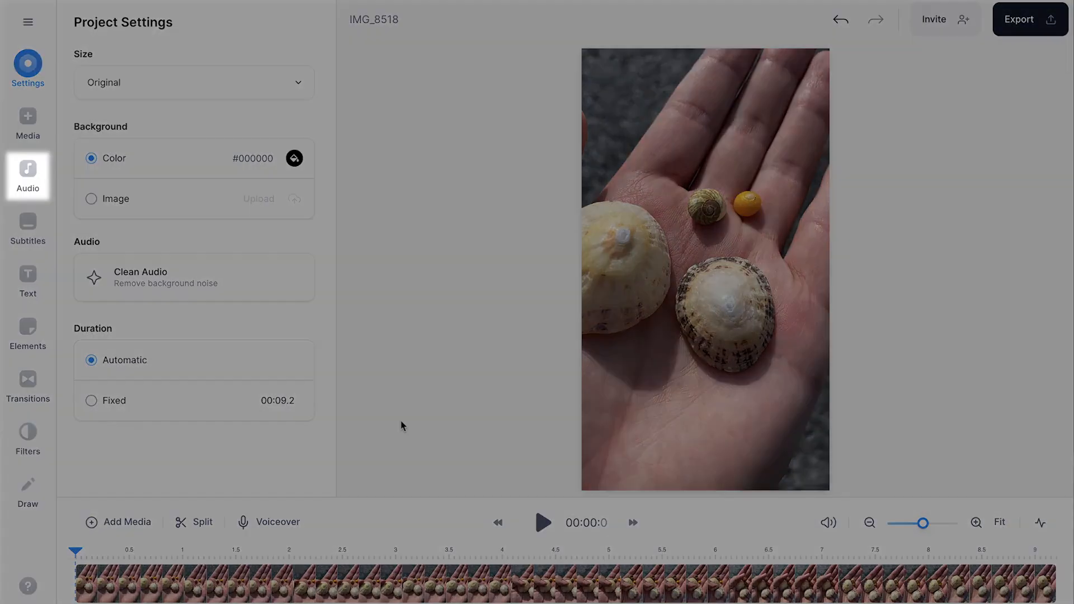
Create a Christopher-voice text-to-speech line 'I found these shells on a beach in Ireland' and preview it
{"action": "left_click", "coordinate": [28, 175]}
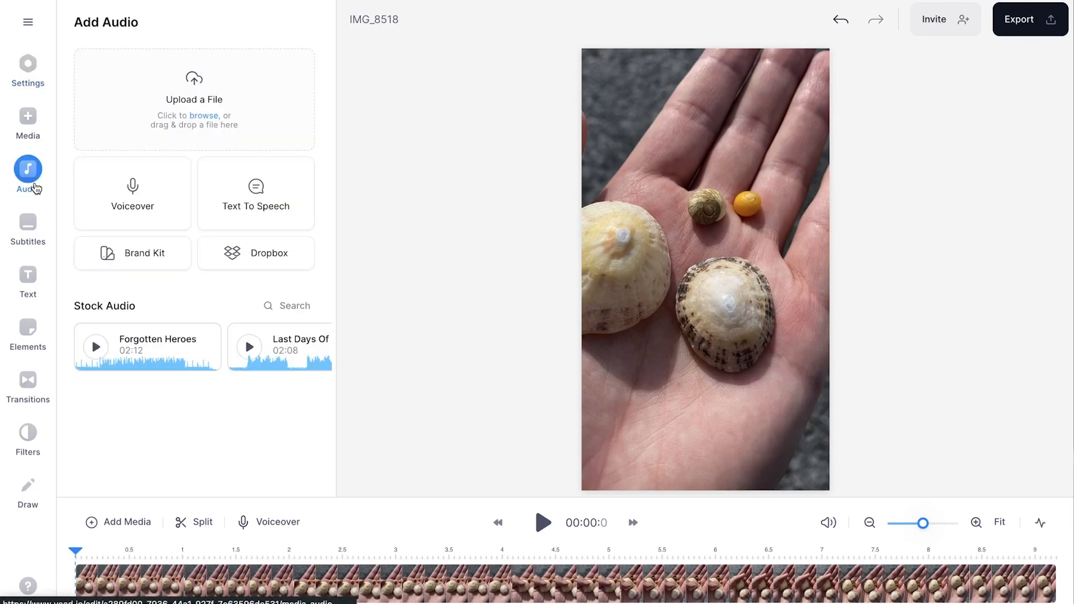
{"action": "left_click", "coordinate": [255, 193]}
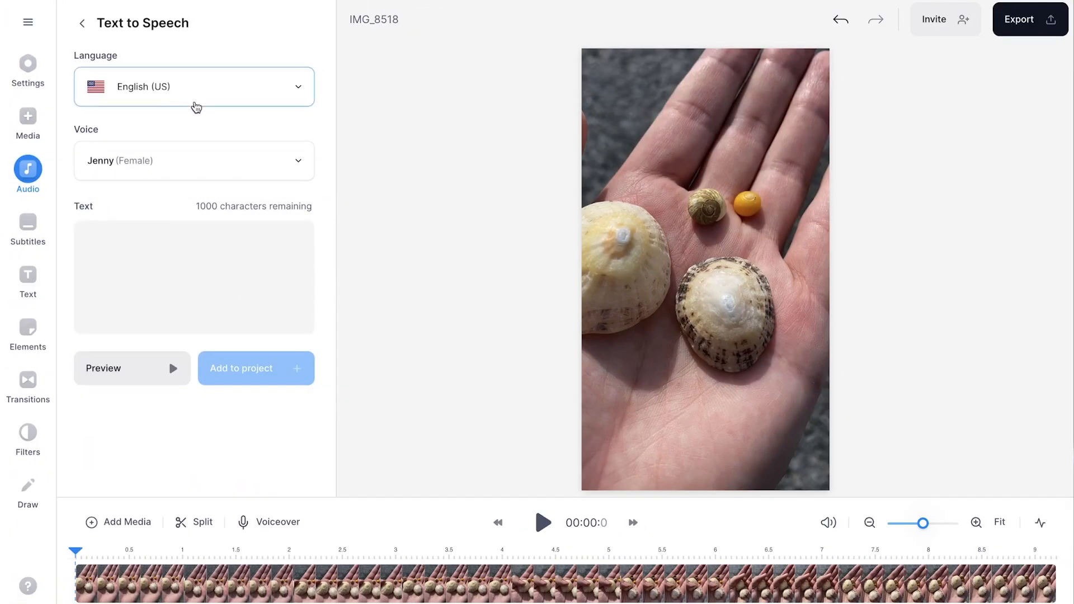
{"action": "left_click", "coordinate": [194, 161]}
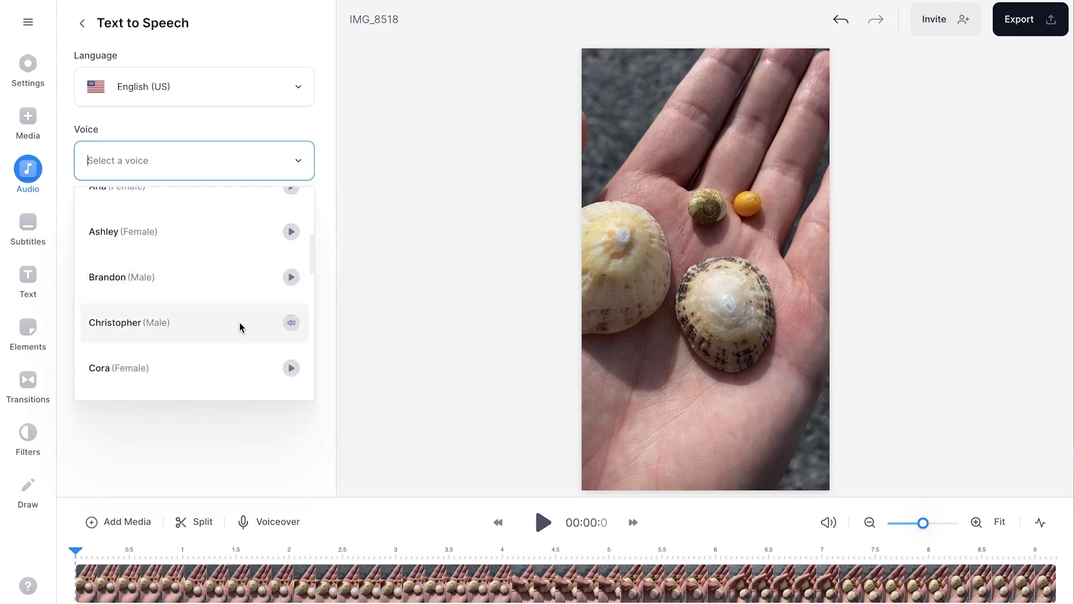
{"action": "left_click", "coordinate": [129, 323]}
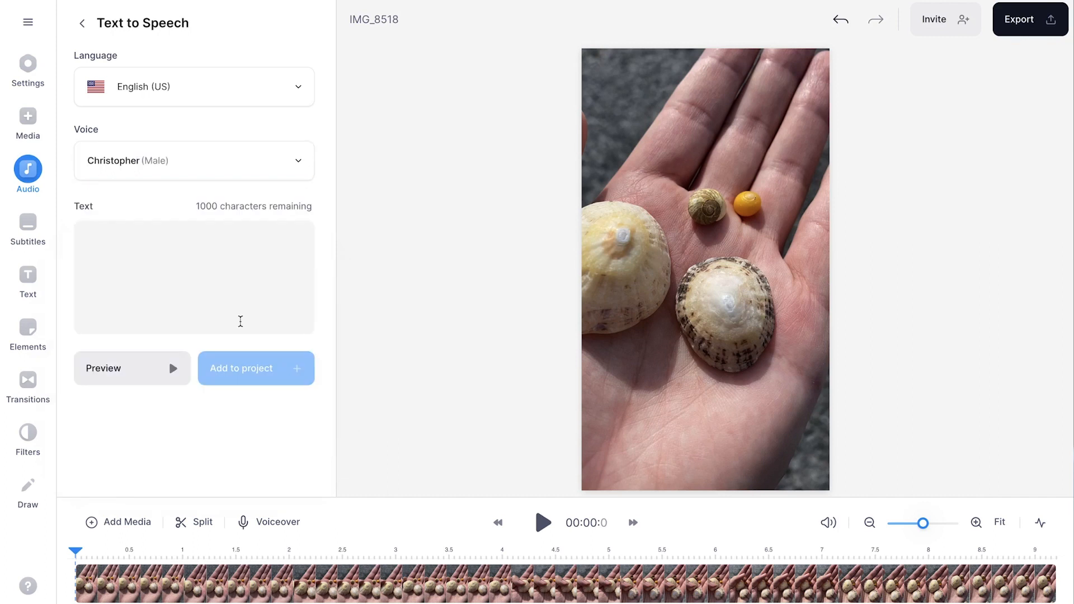
{"action": "type", "text": "I found these shells on a beach"}
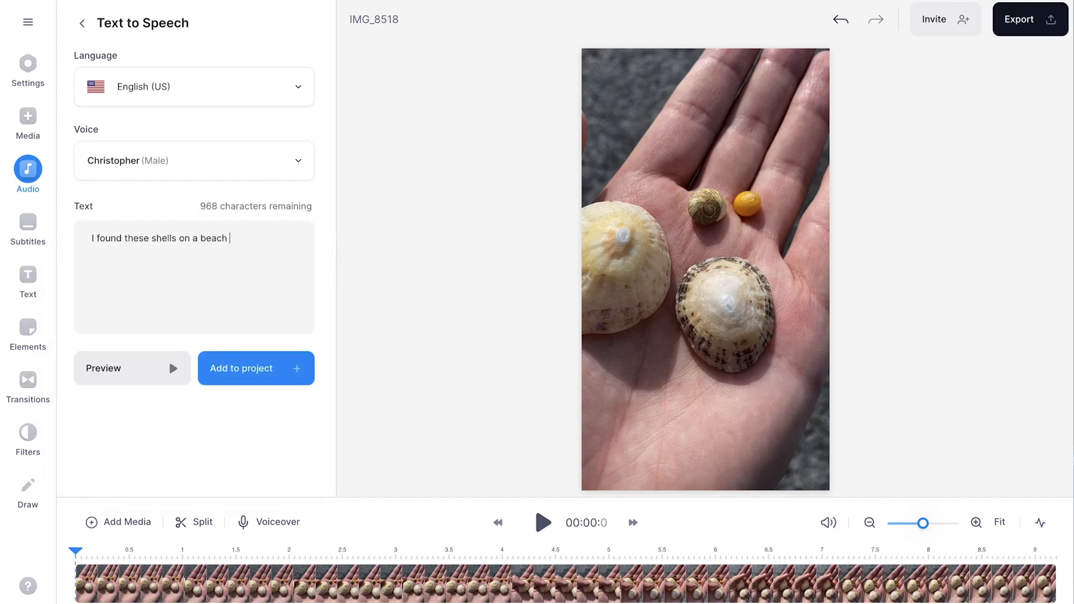
{"action": "type", "text": "in Ireland"}
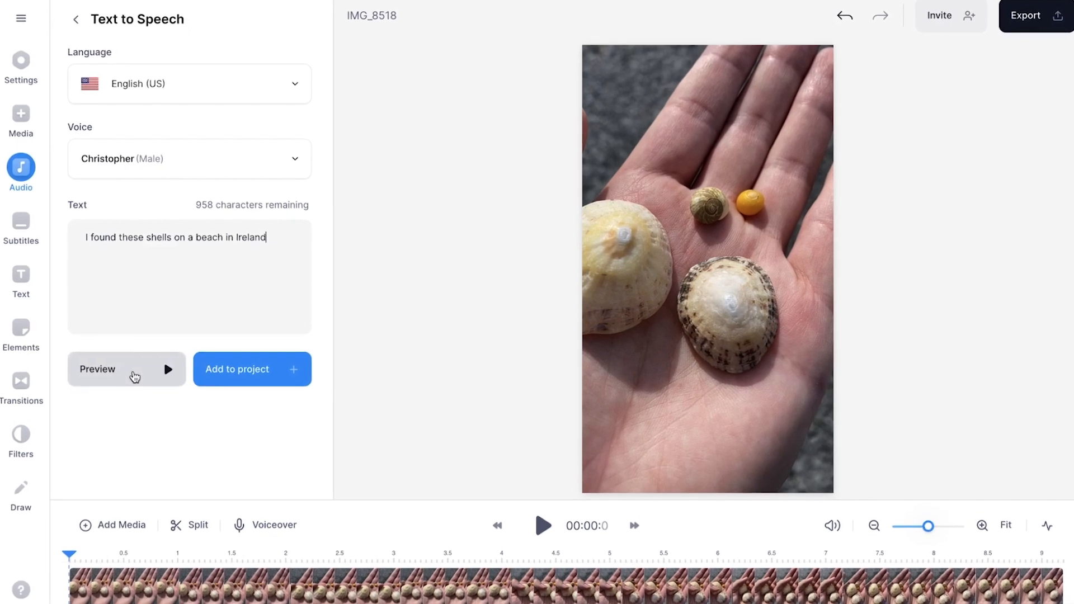
{"action": "left_click", "coordinate": [126, 369]}
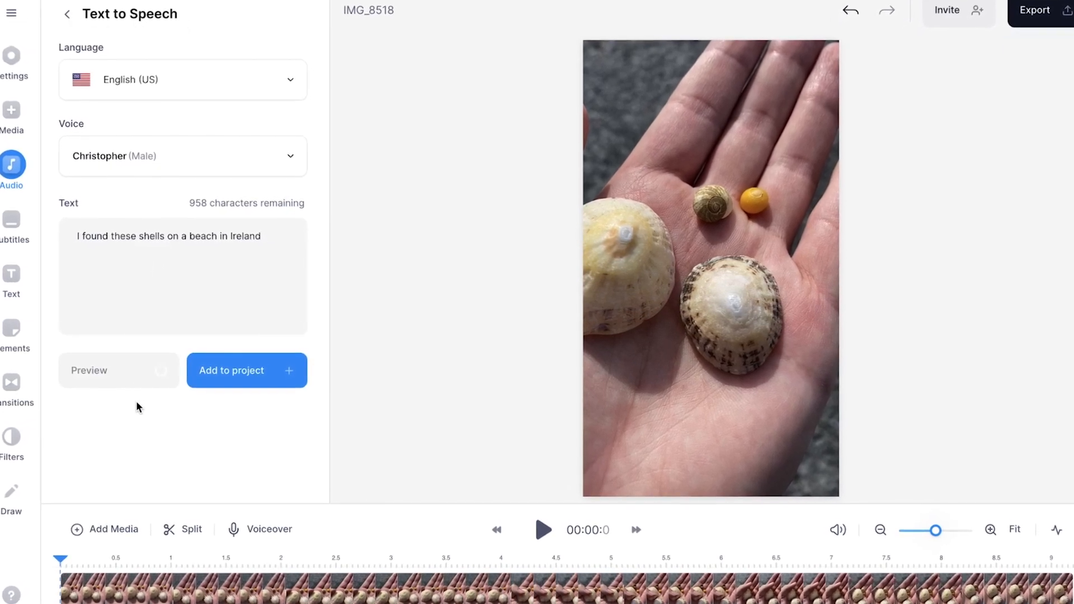
{"action": "left_click", "coordinate": [246, 370]}
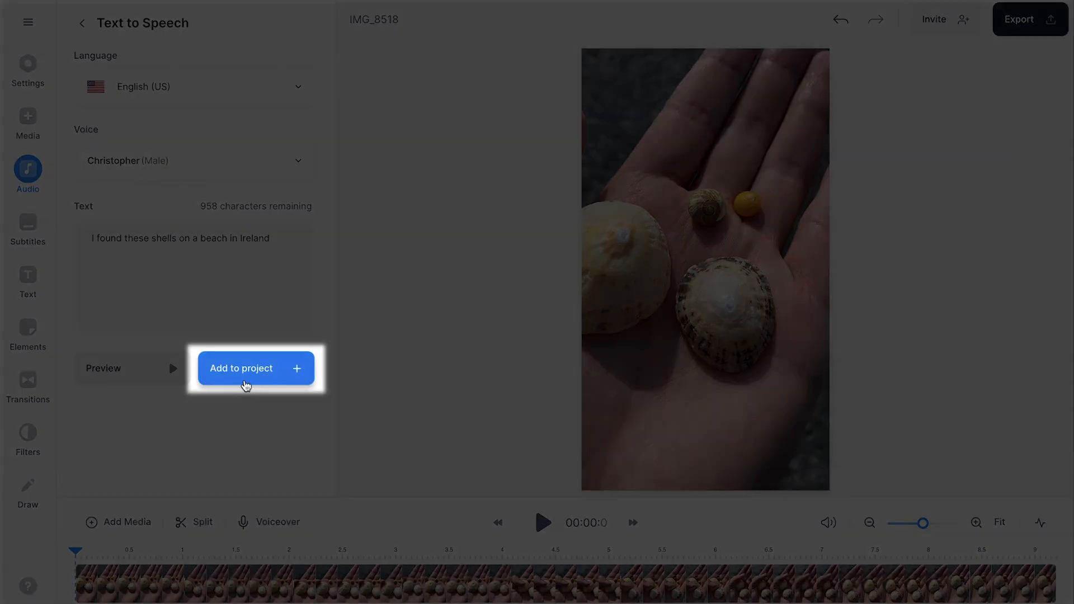
Add the Ireland narration under the video and trim its end to about 3.4 seconds
{"action": "left_click", "coordinate": [254, 369]}
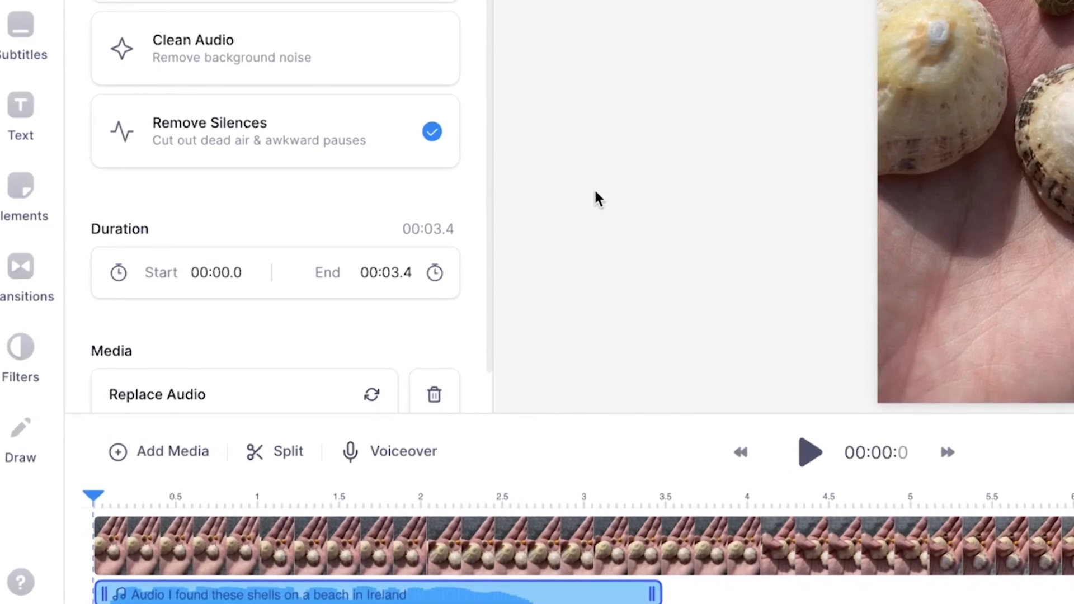
{"action": "left_click", "coordinate": [807, 452]}
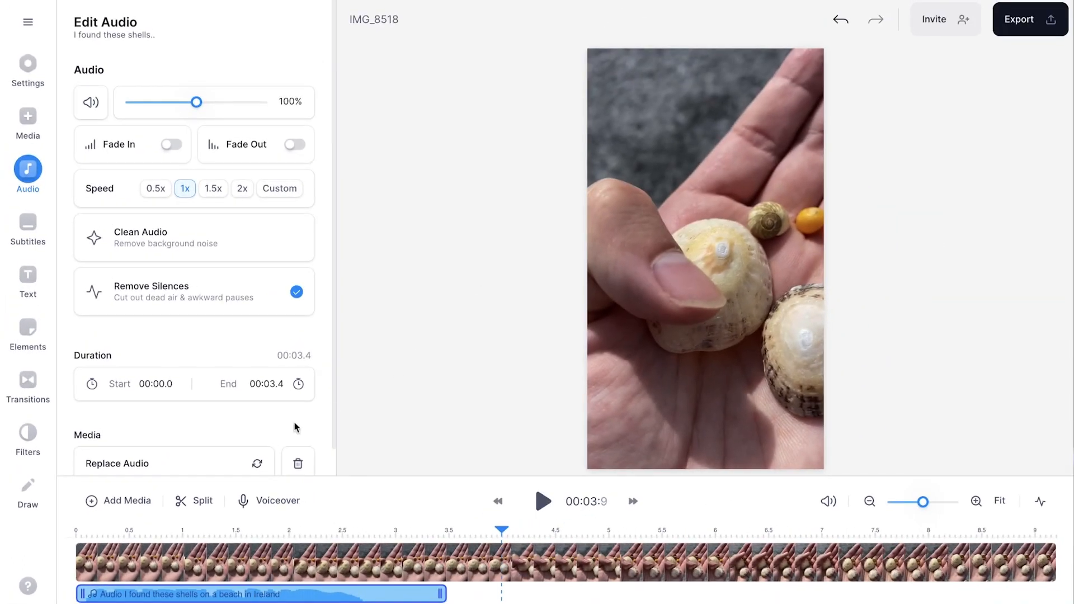
{"action": "left_click_drag", "start_coordinate": [260, 594], "coordinate": [411, 594]}
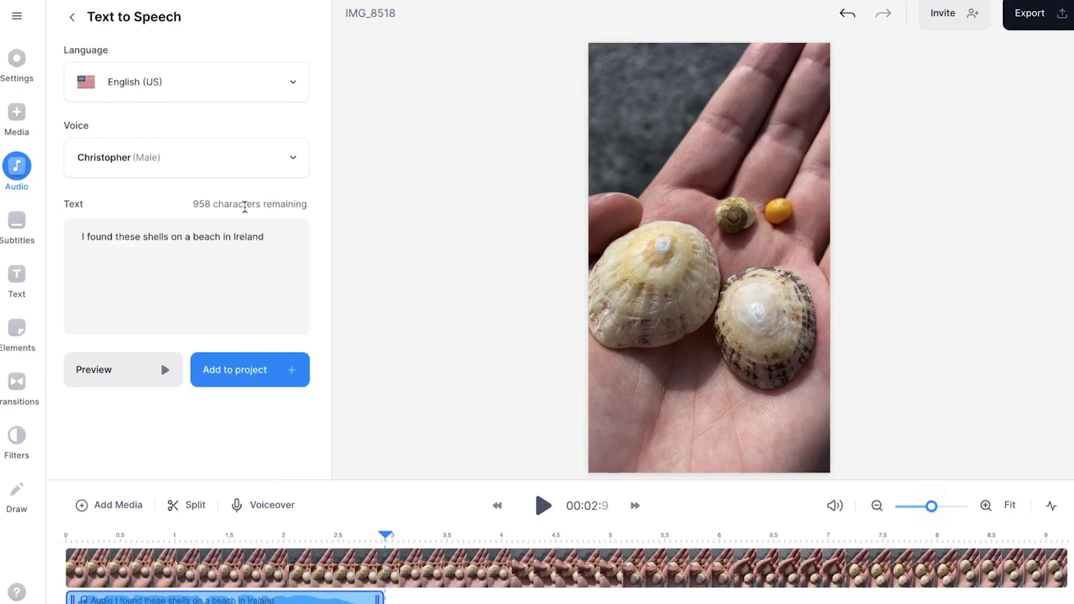
Add Elizabeth's 'Aren't they beautiful?' and Christopher's Netherlands line as narration clips
{"action": "left_click", "coordinate": [186, 157]}
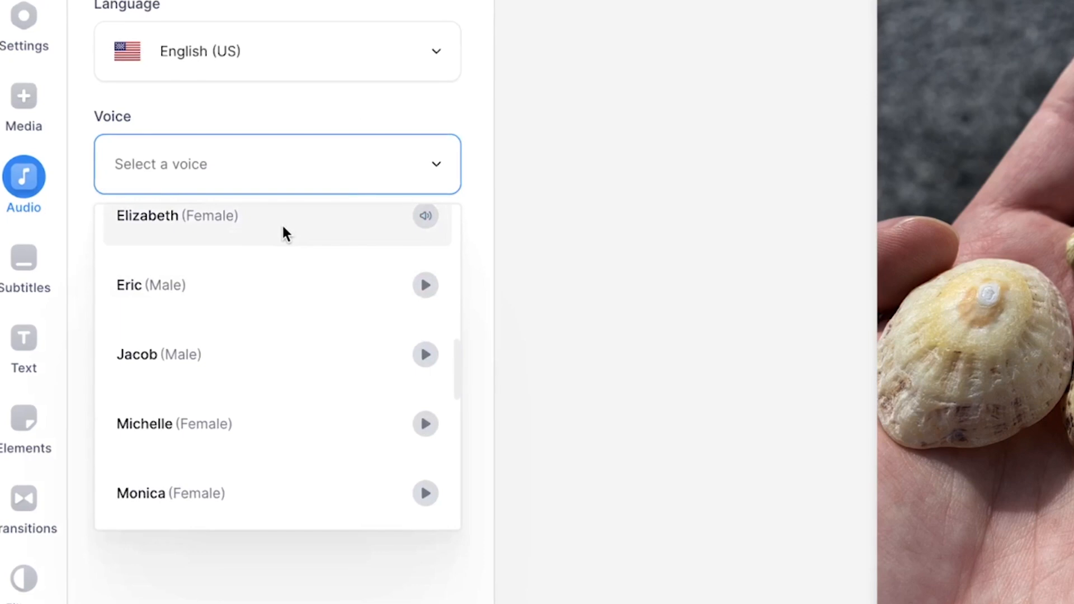
{"action": "left_click", "coordinate": [177, 216]}
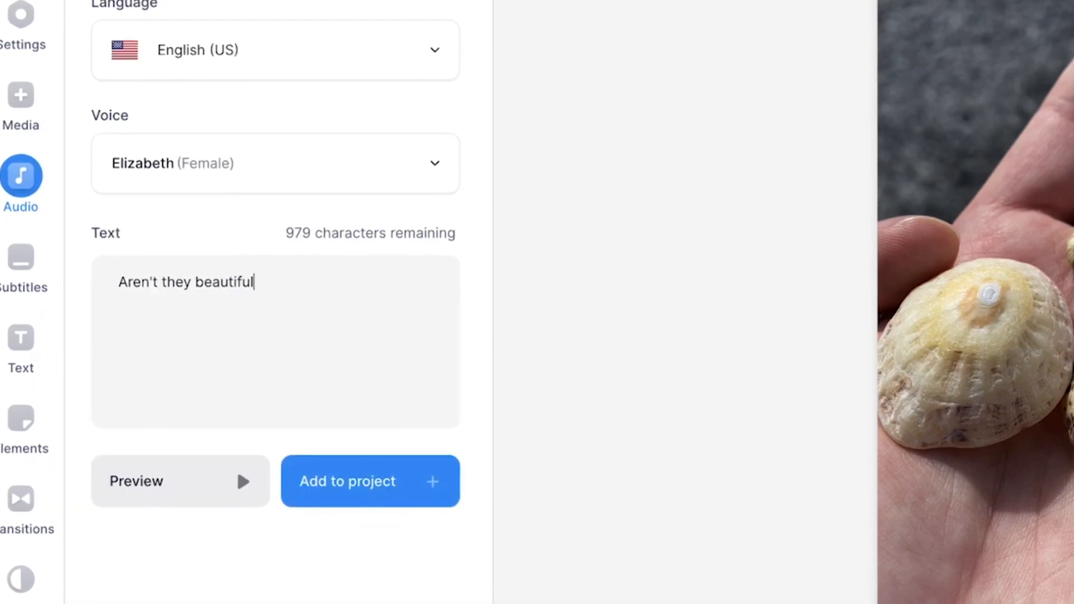
{"action": "type", "text": "?"}
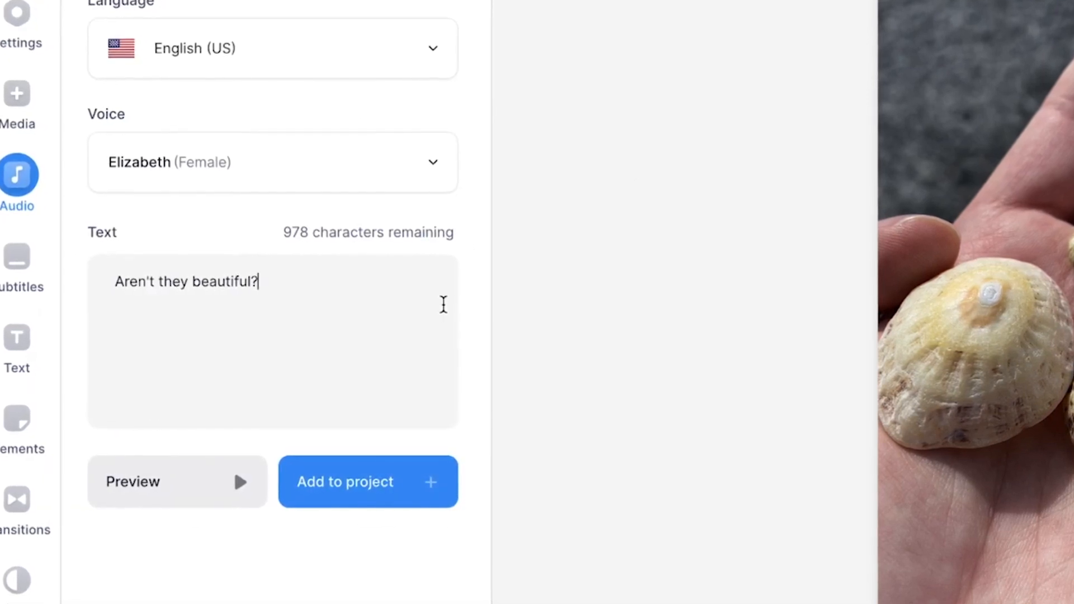
{"action": "left_click", "coordinate": [367, 482]}
{"action": "type", "text": "I will bring t"}
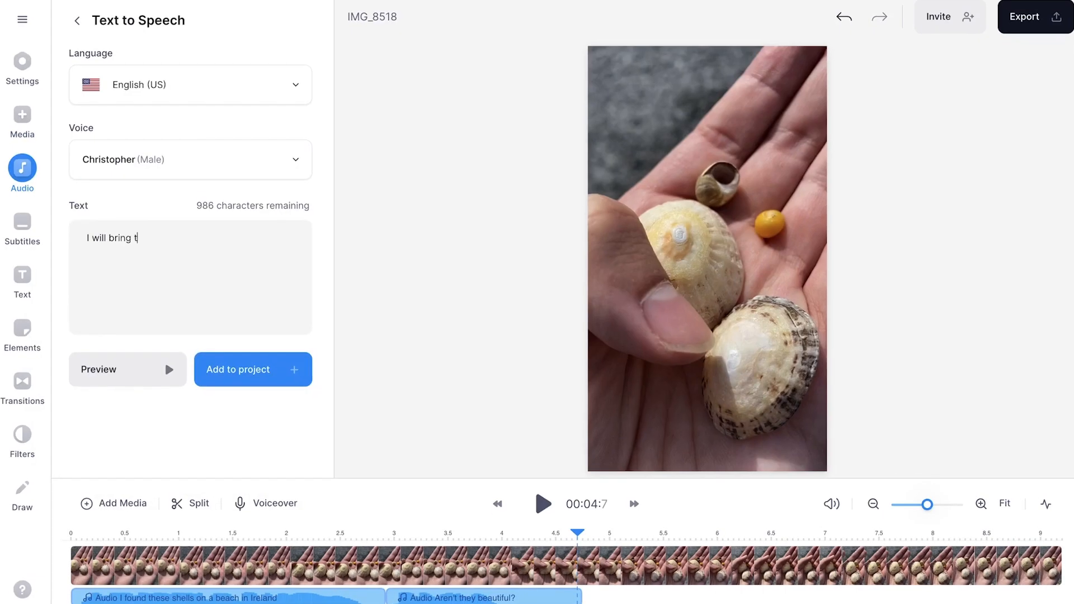
{"action": "left_click", "coordinate": [21, 62]}
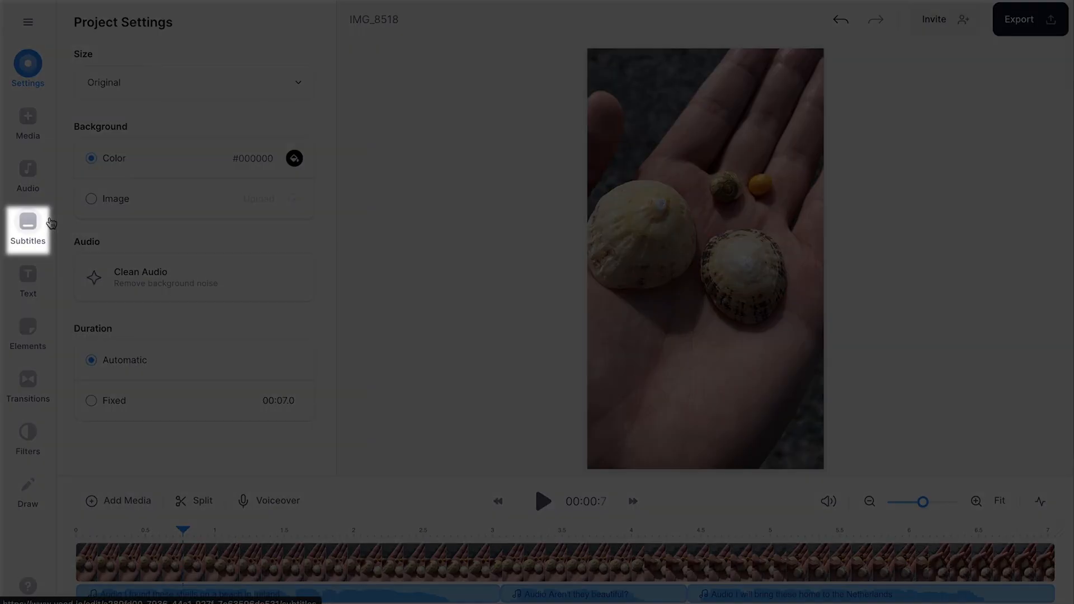
Show the Text panel's title options and scroll through them
{"action": "left_click", "coordinate": [27, 280]}
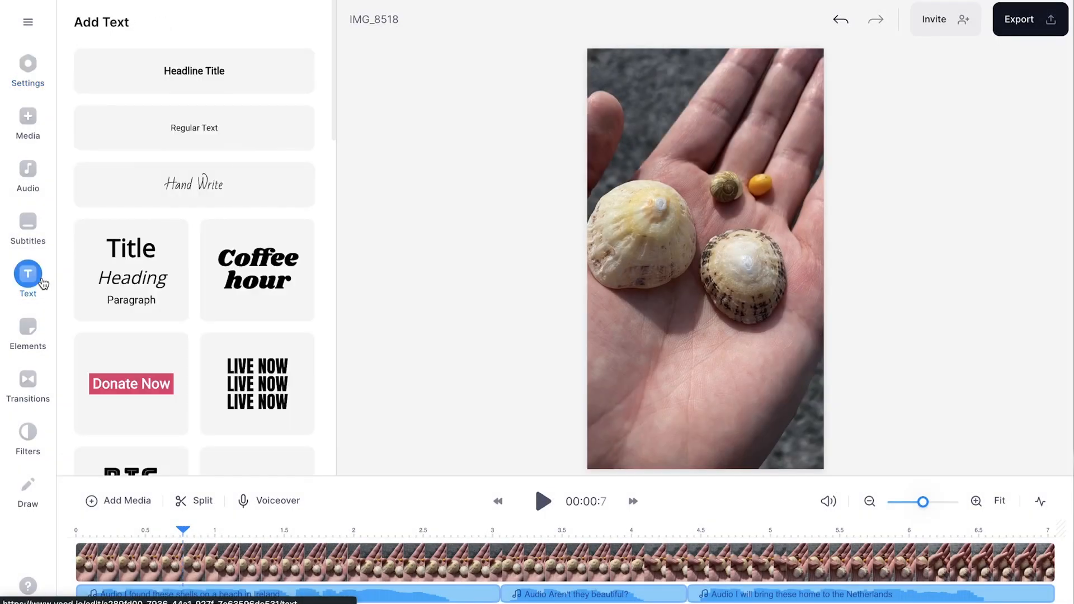
{"action": "scroll", "scroll_direction": "down", "scroll_amount": 3}
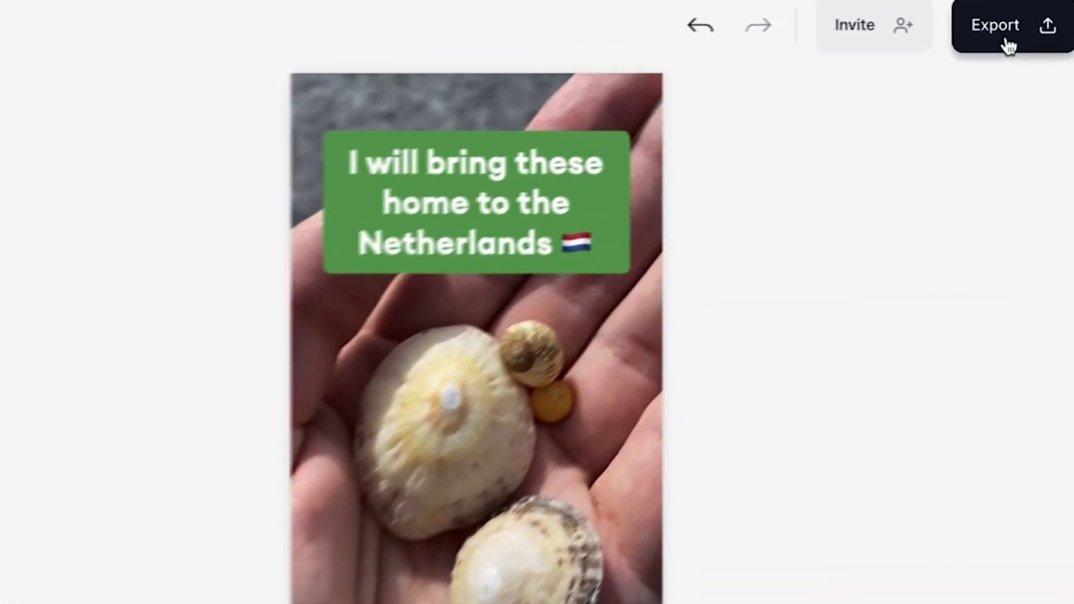
Export the captioned video in HD, then view and dismiss the share options
{"action": "left_click", "coordinate": [995, 24]}
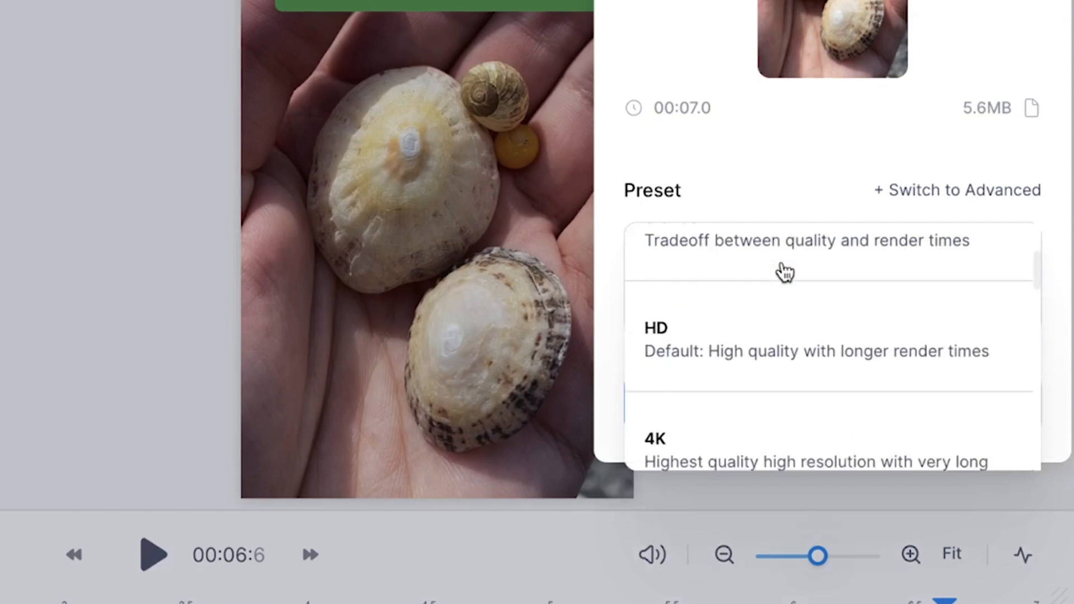
{"action": "left_click", "coordinate": [654, 327]}
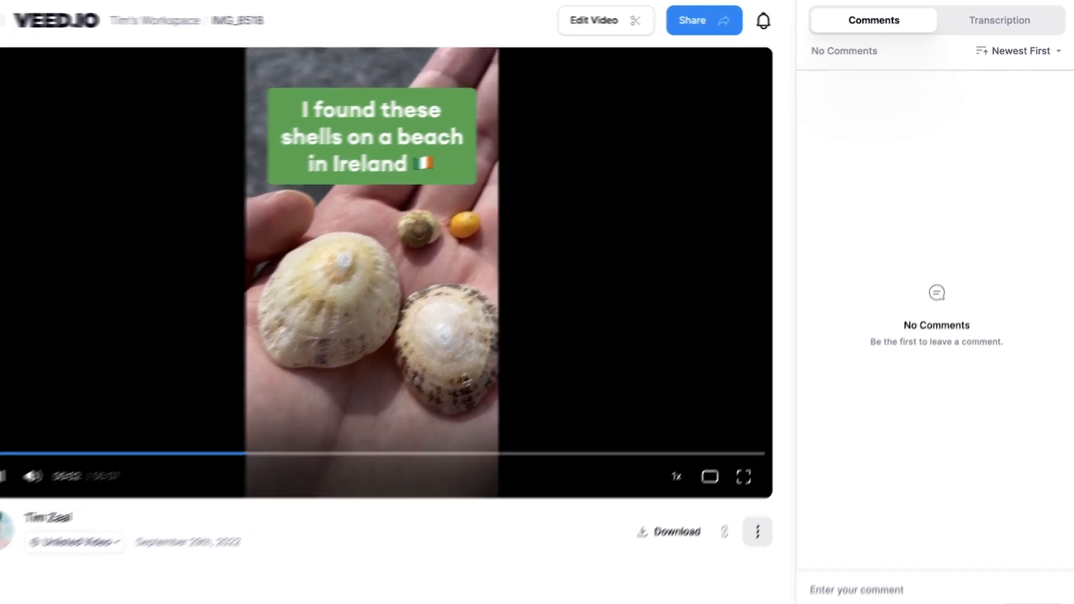
{"action": "left_click", "coordinate": [704, 20]}
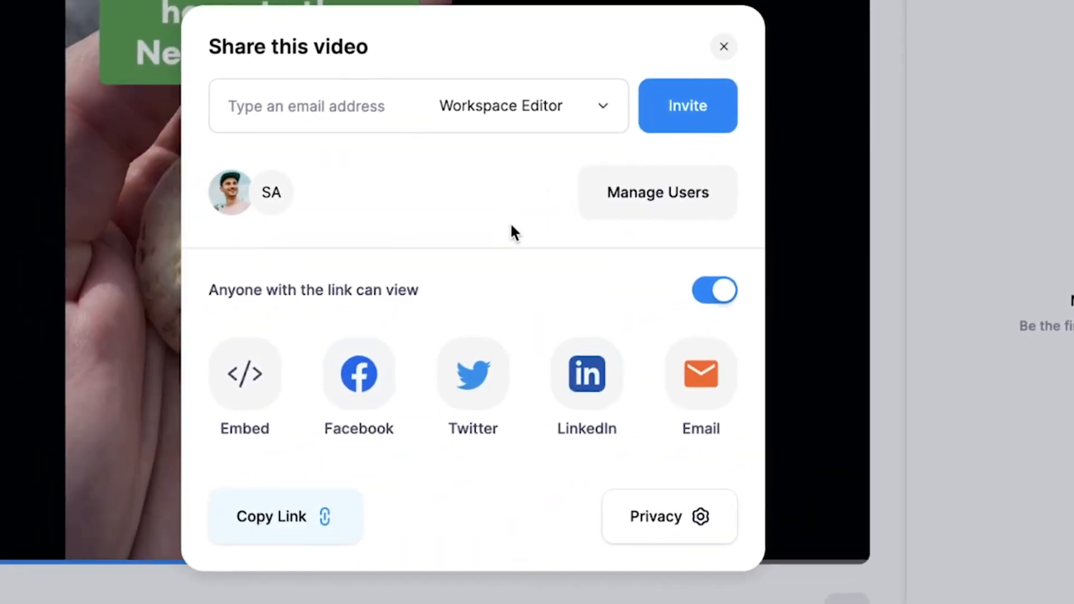
{"action": "left_click", "coordinate": [724, 46]}
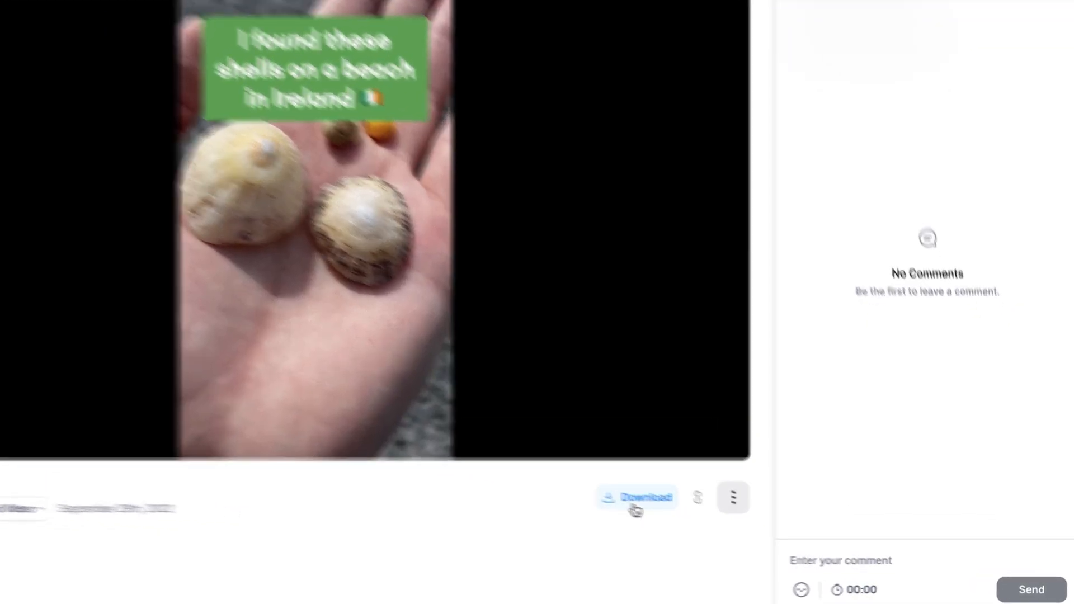